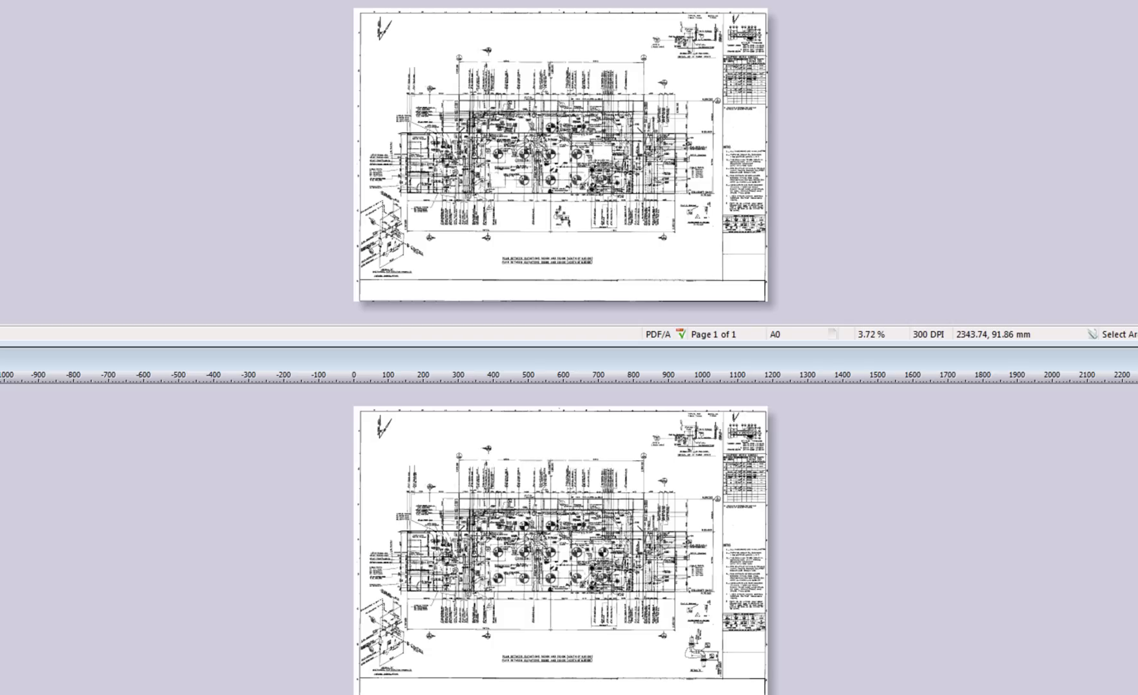
- Show the File menu commands, including Compare
click(15, 20)
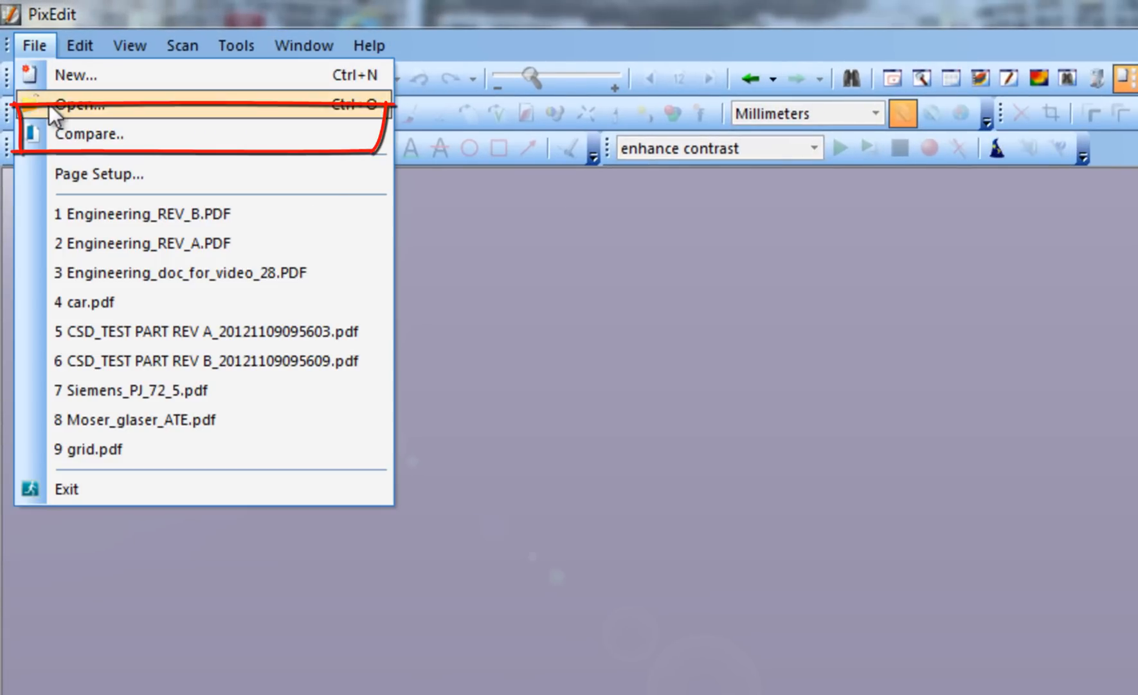
- Choose Compare from the File menu to set up comparing the two drawing revisions
click(90, 133)
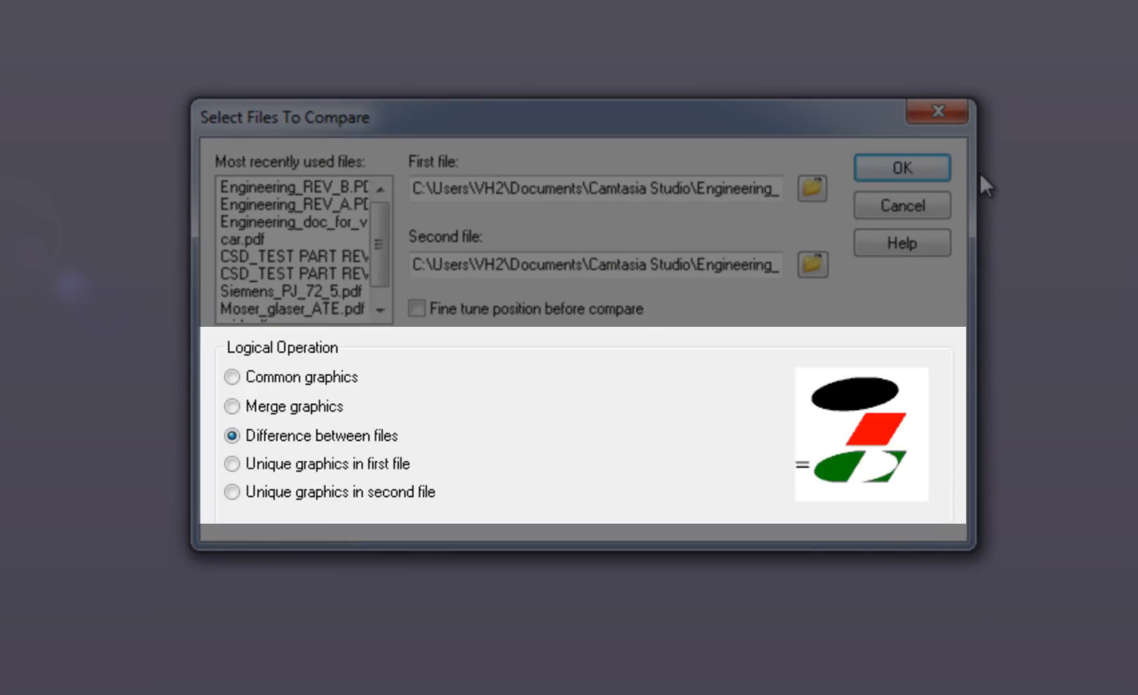
mouse_move(475, 276)
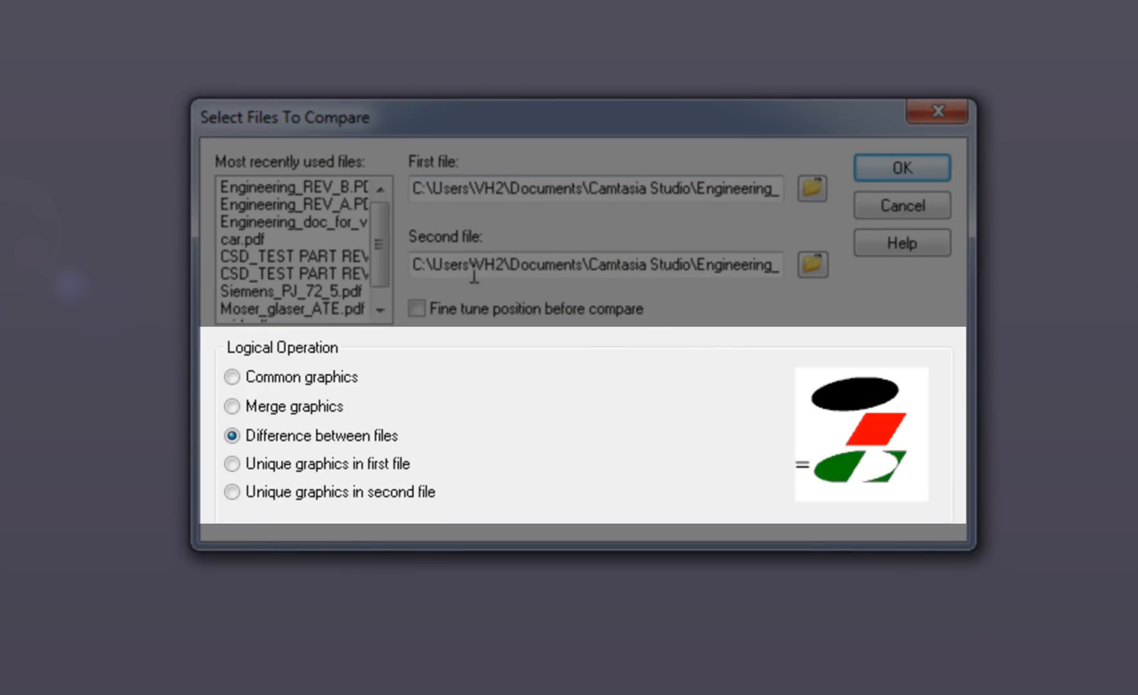
click(233, 377)
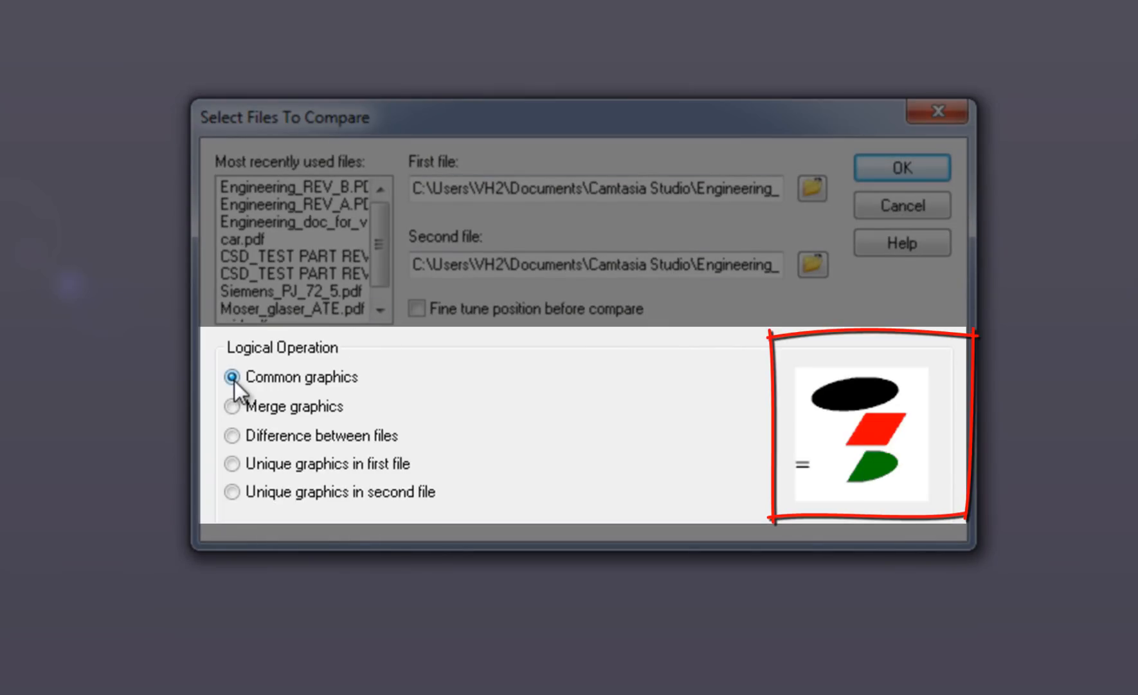
click(232, 435)
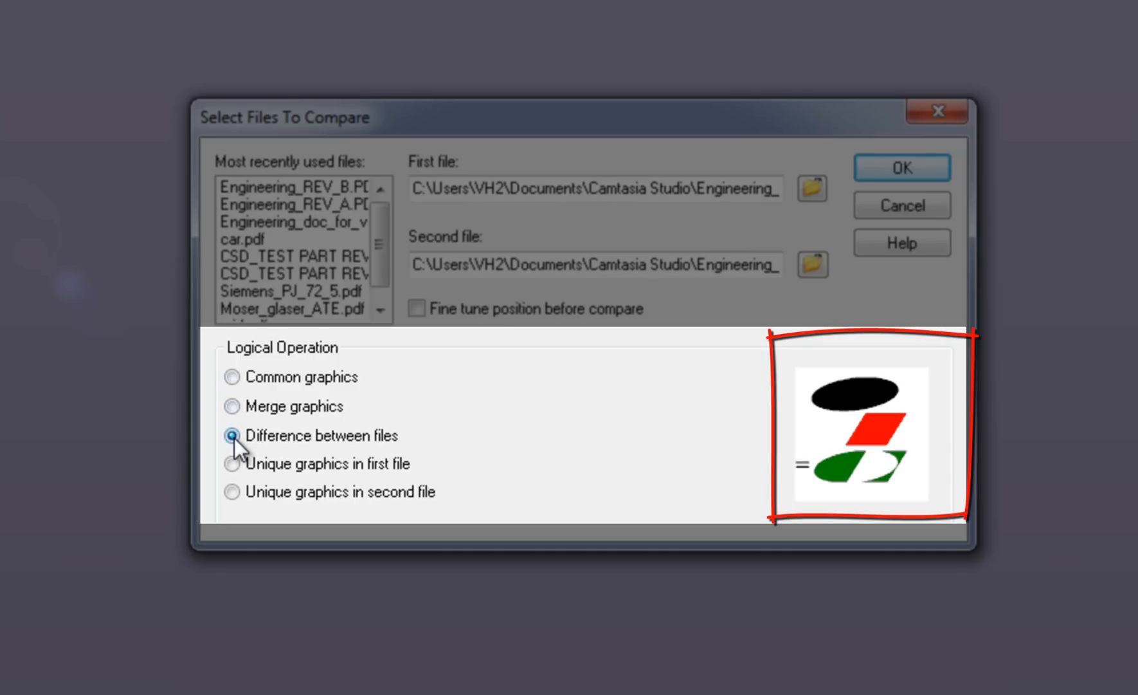
click(232, 491)
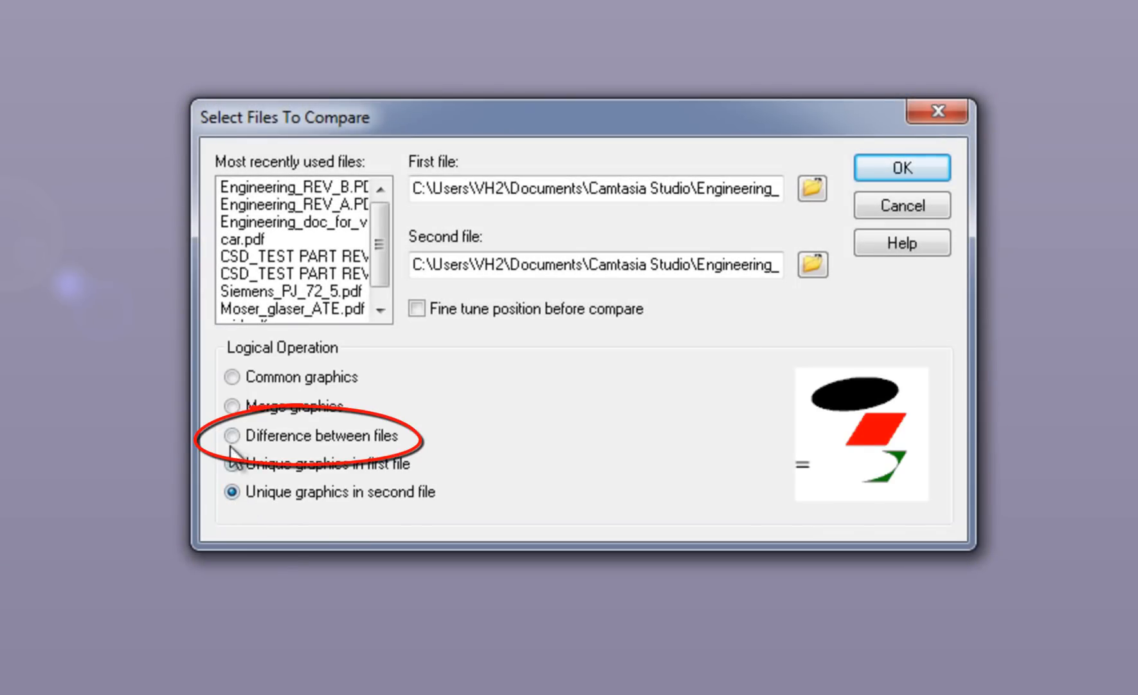
click(231, 436)
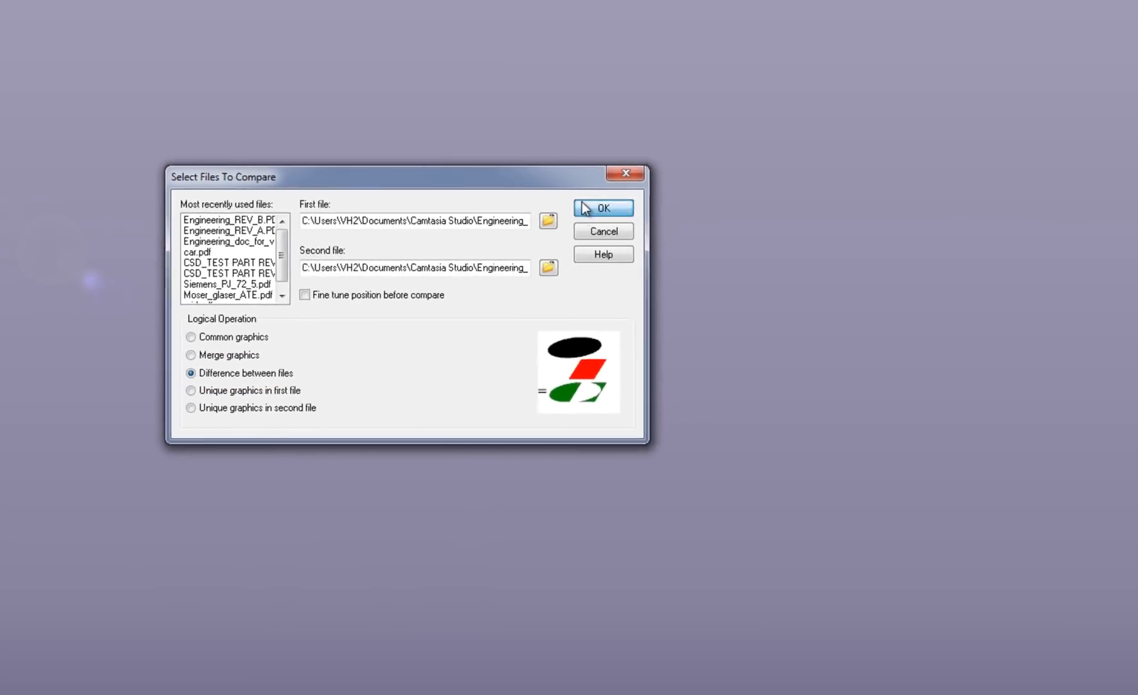
- Confirm the Select Files To Compare dialog to generate the layered difference document
click(603, 208)
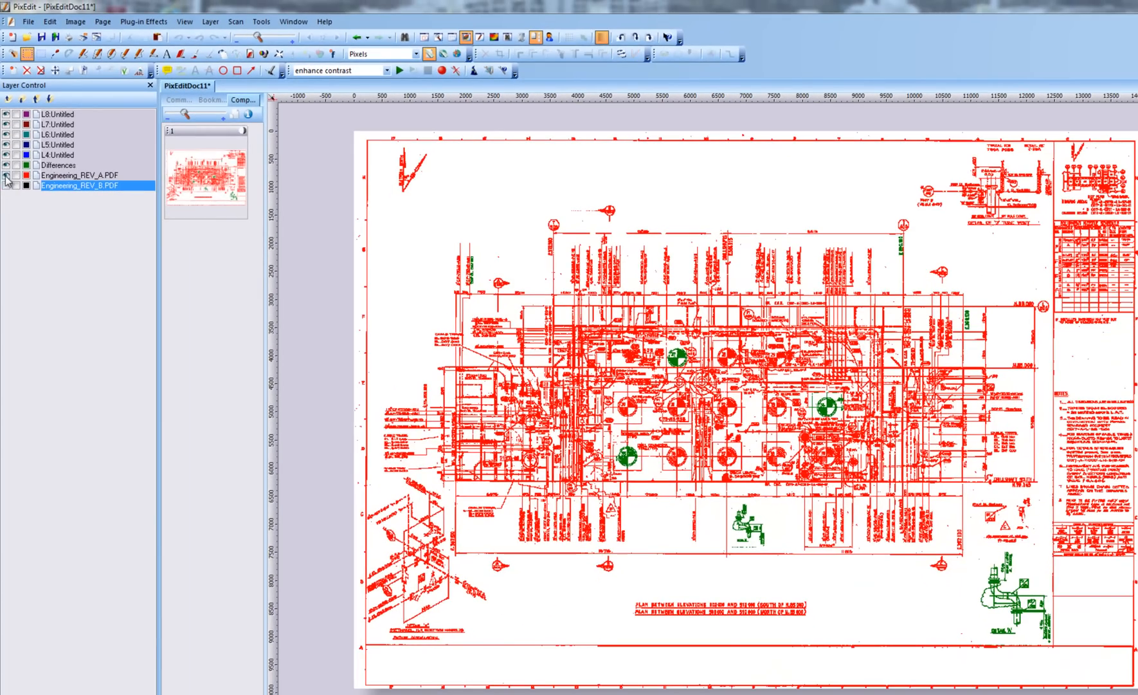
click(7, 175)
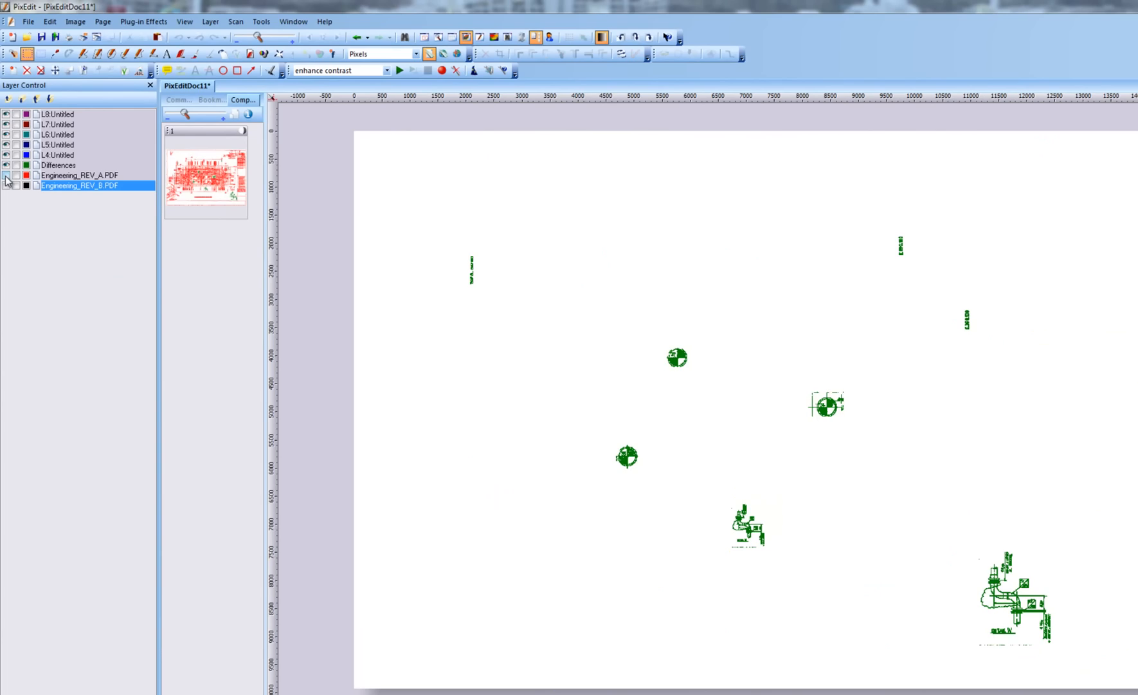
click(6, 179)
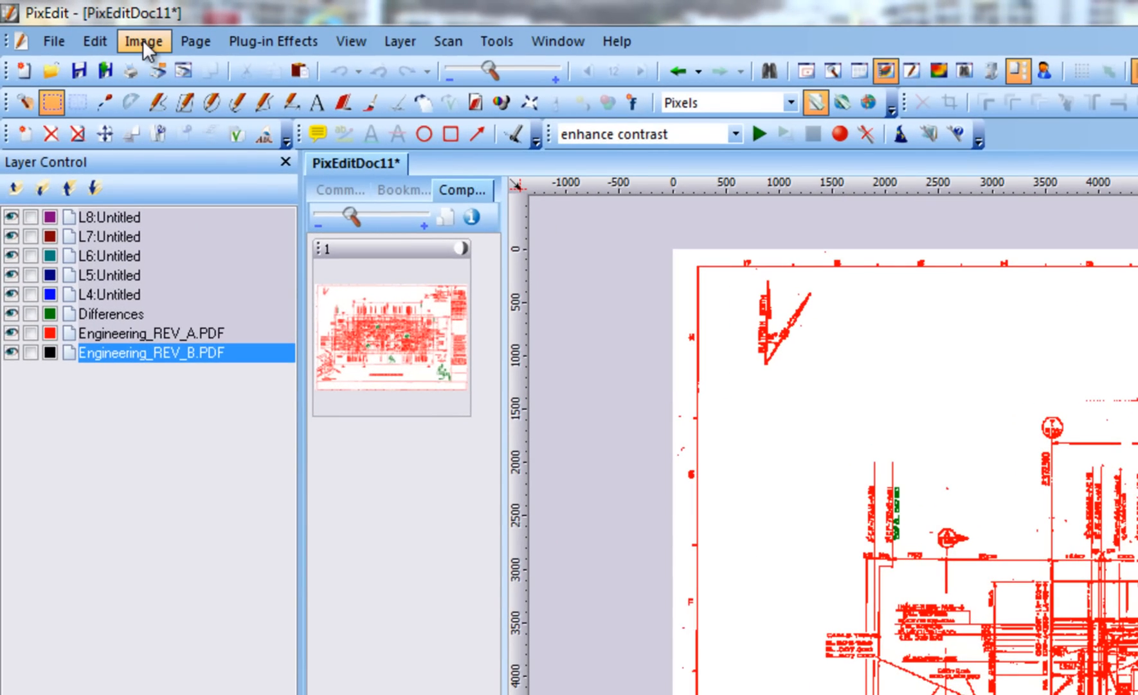
- Show the Image menu's processing options over the compared drawing
click(143, 41)
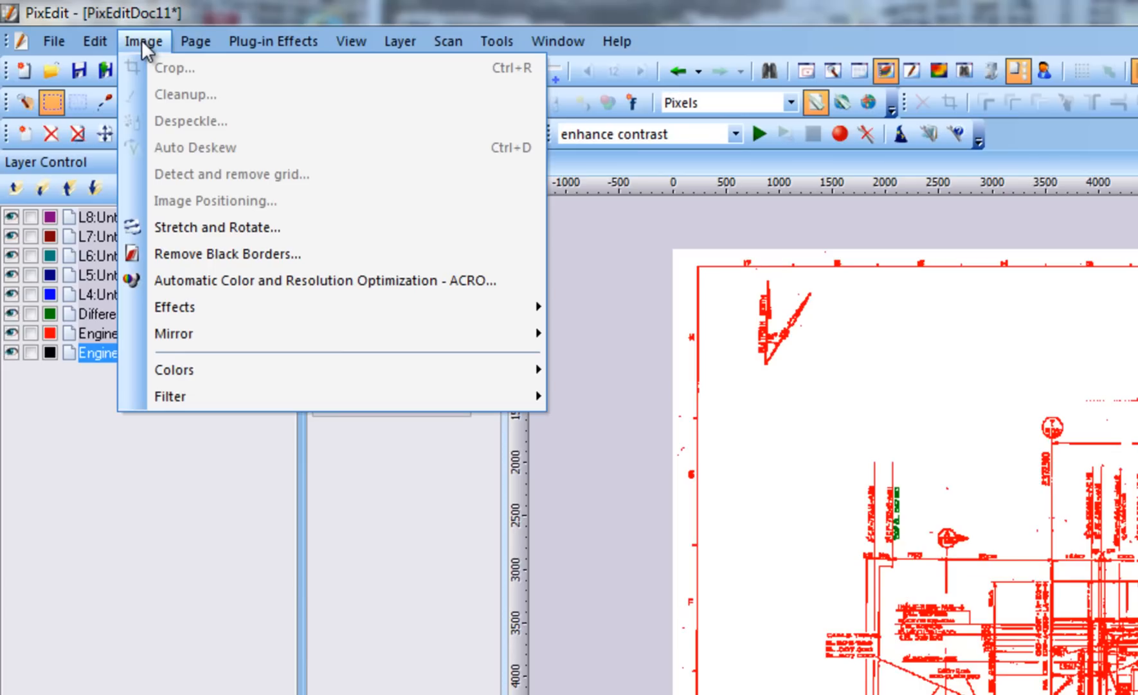
mouse_move(173, 369)
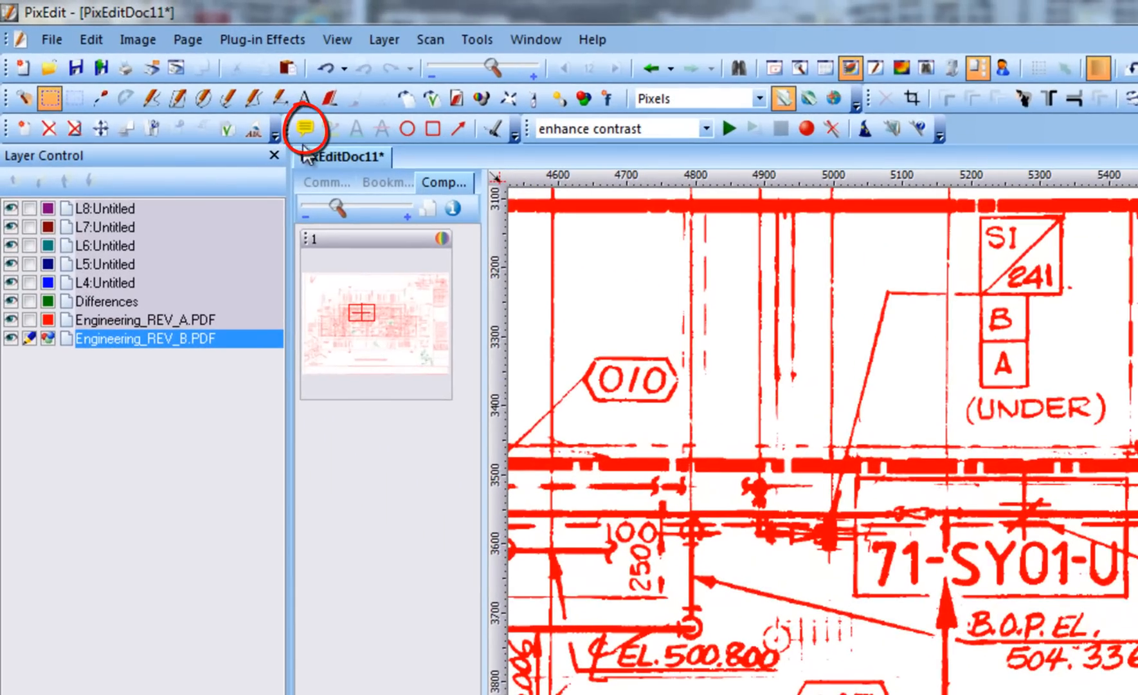
- Pick the Sticky Note annotation tool to comment beside label 031
click(305, 130)
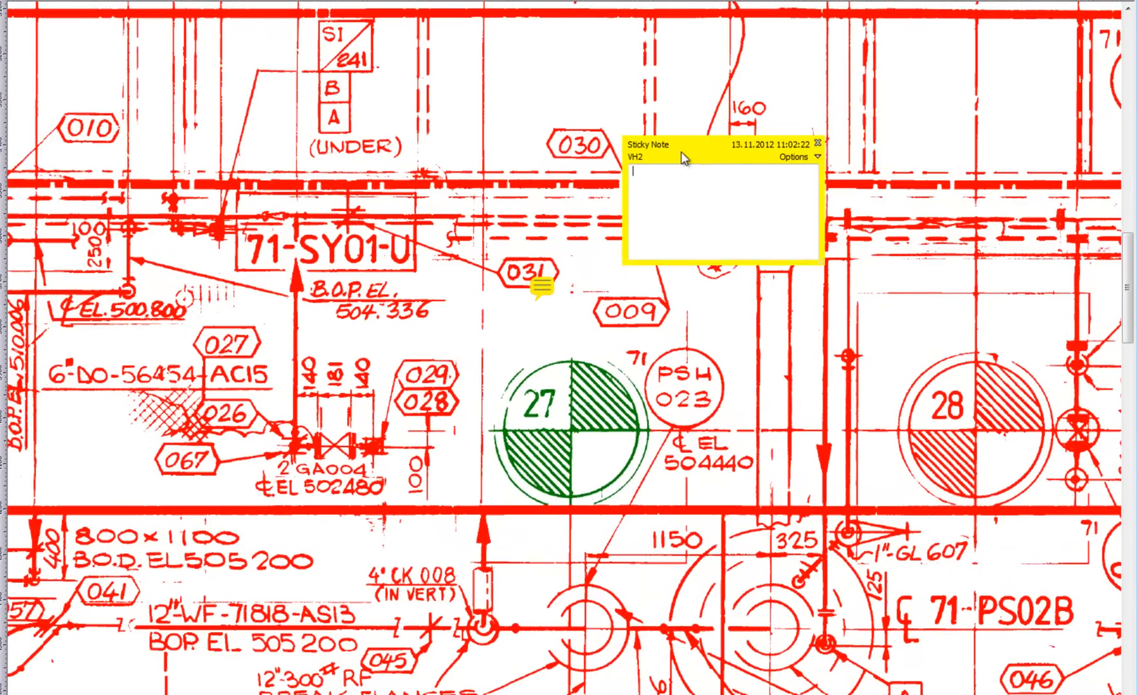